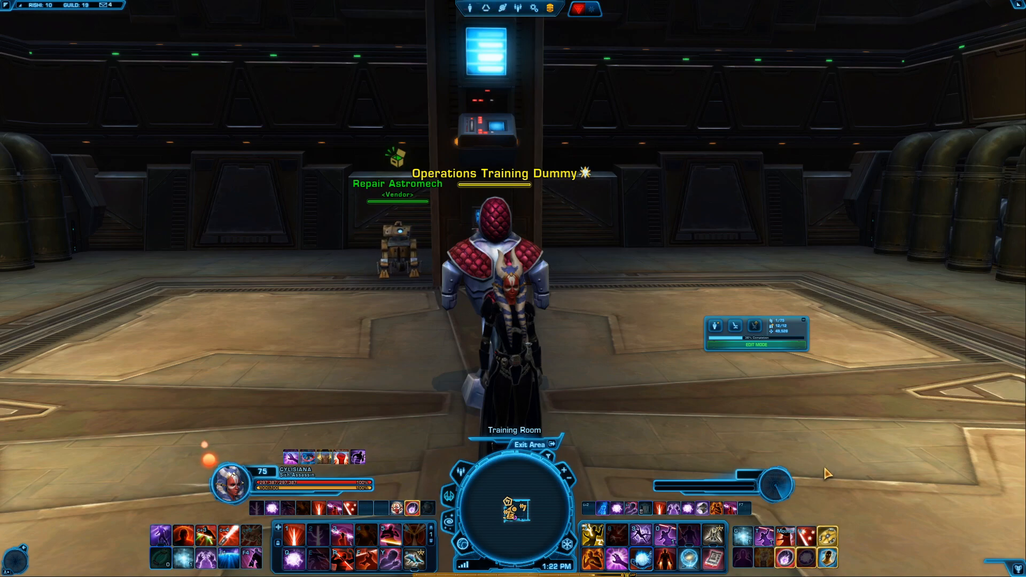
{"action": "mouse_move", "coordinate": [888, 477]}
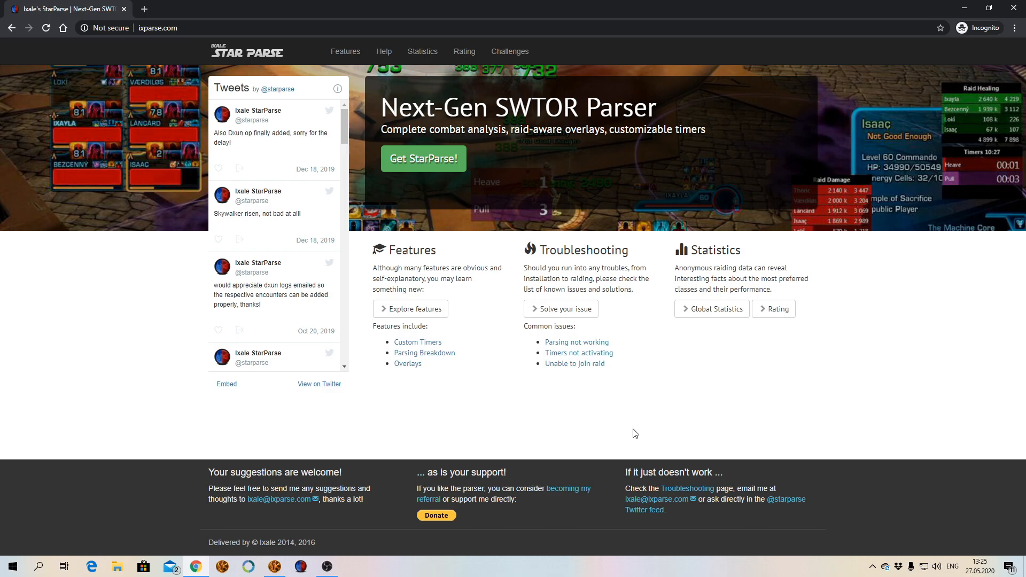
Show the Combat Logging preferences with 'Enable combat logging to file' checked.
{"action": "left_click", "coordinate": [423, 159]}
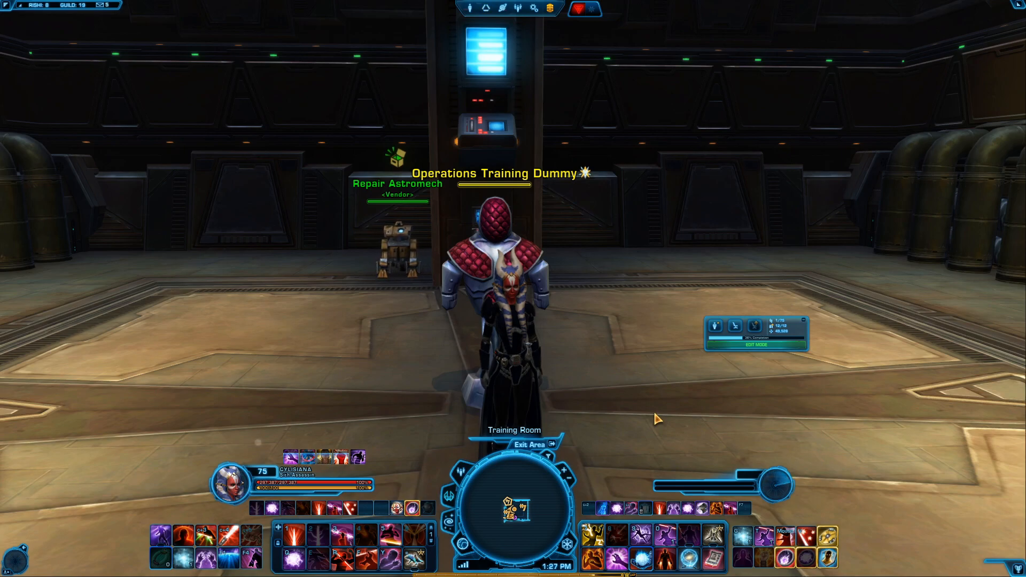
{"action": "left_click", "coordinate": [533, 8]}
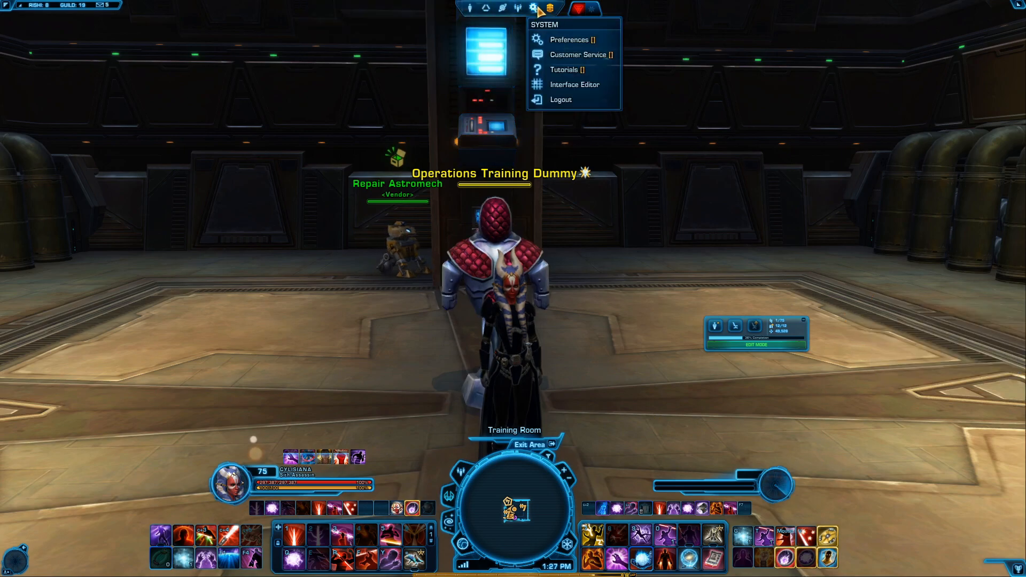
{"action": "left_click", "coordinate": [570, 39]}
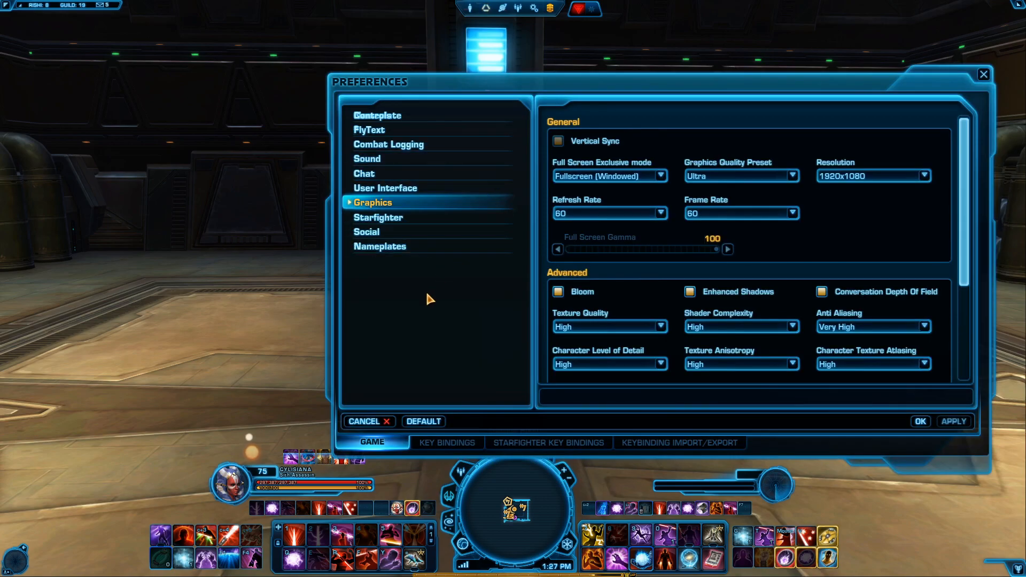
{"action": "left_click", "coordinate": [387, 144]}
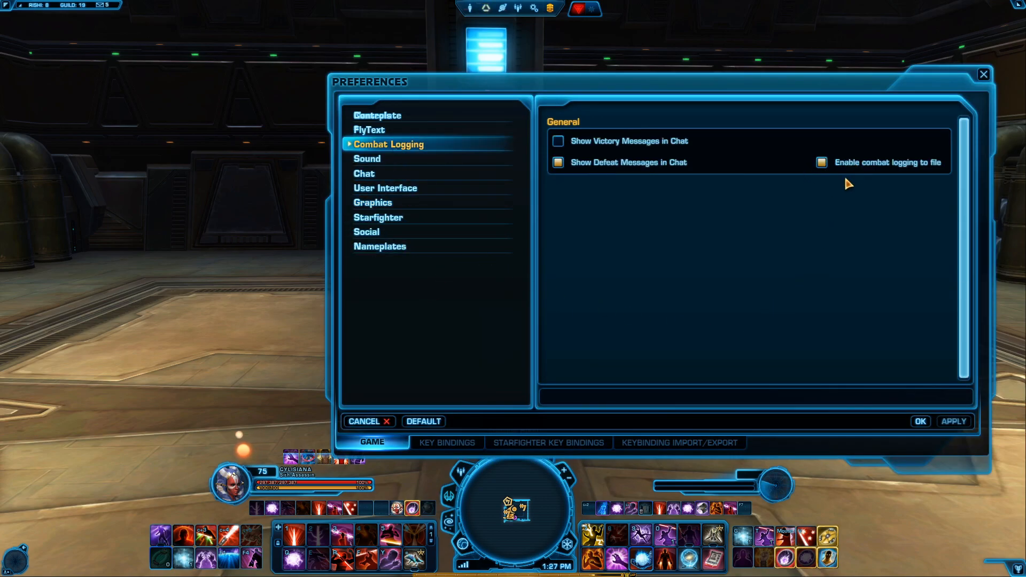
{"action": "mouse_move", "coordinate": [842, 160]}
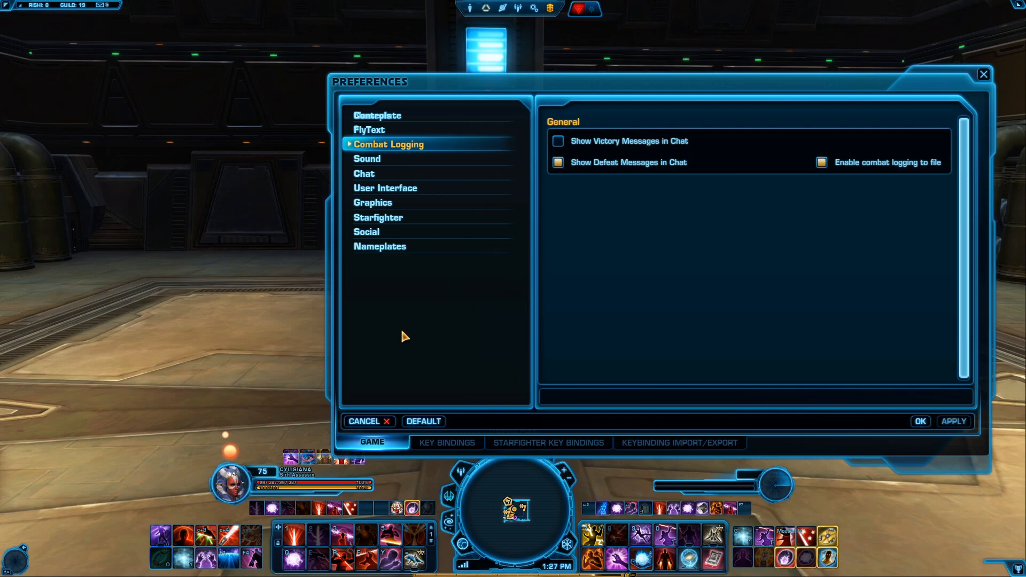
{"action": "mouse_move", "coordinate": [422, 209]}
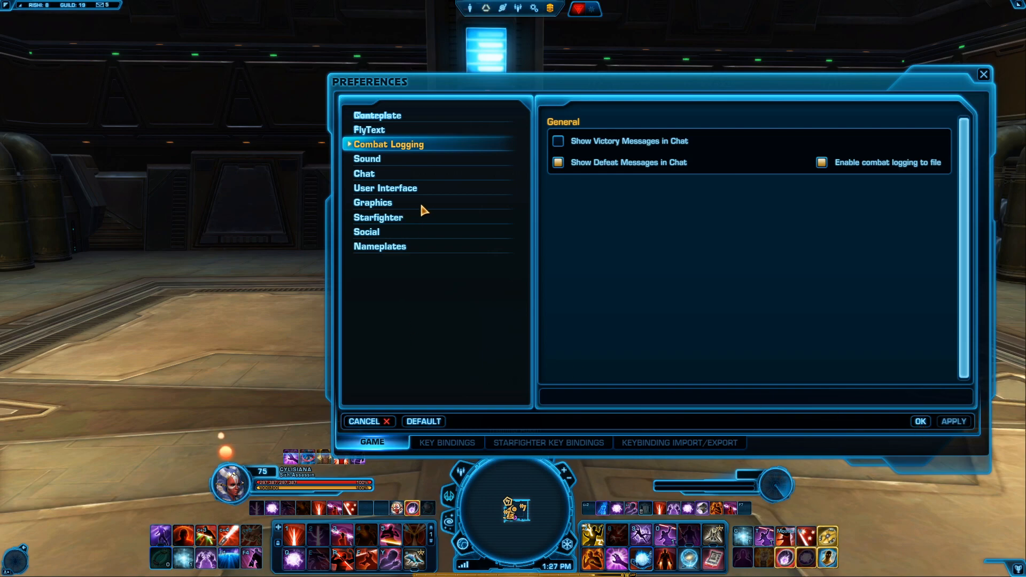
Keep Graphics display mode at Fullscreen (Windowed) and confirm with OK.
{"action": "left_click", "coordinate": [372, 202]}
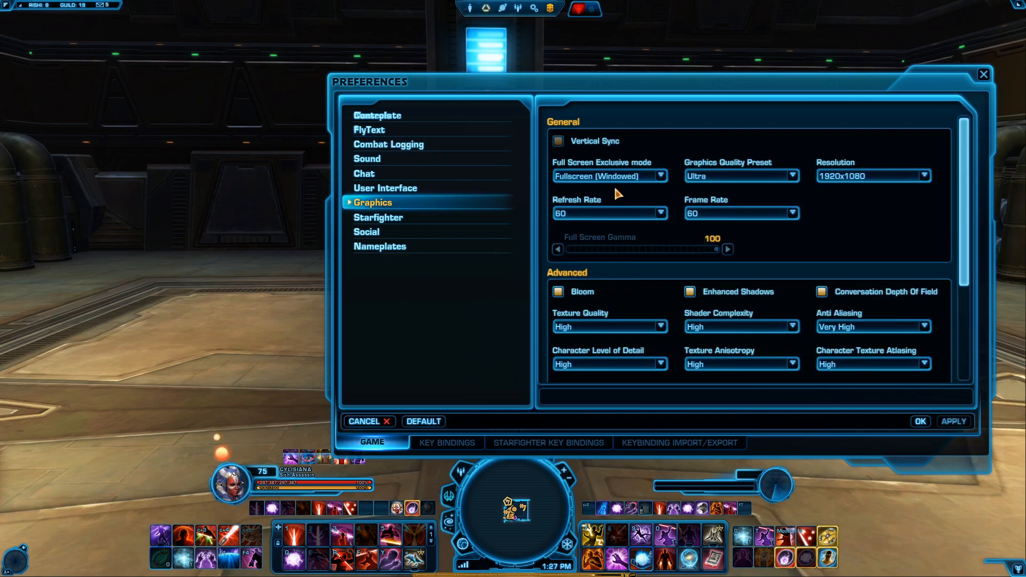
{"action": "mouse_move", "coordinate": [619, 198]}
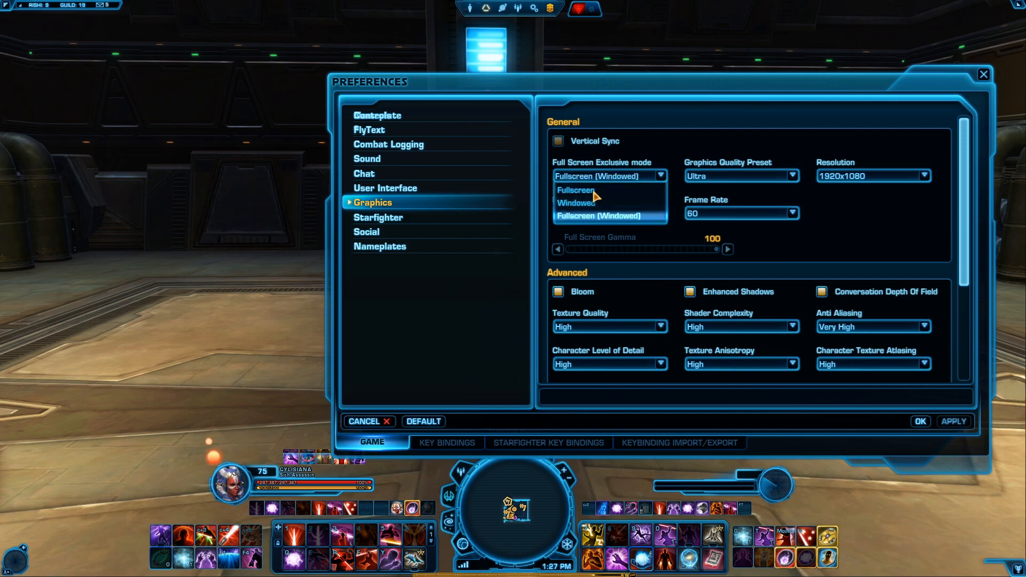
{"action": "mouse_move", "coordinate": [612, 219]}
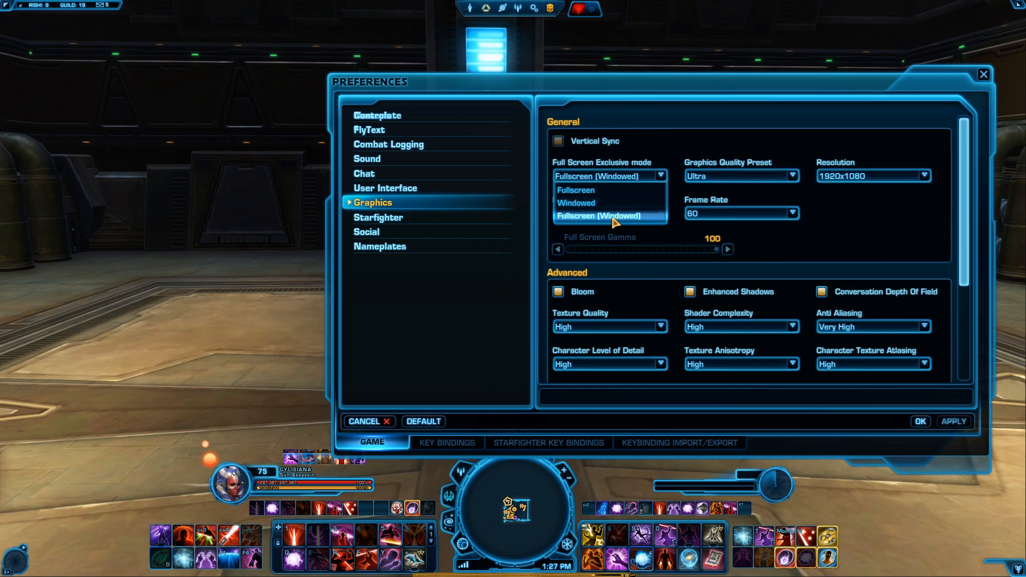
{"action": "left_click", "coordinate": [597, 216]}
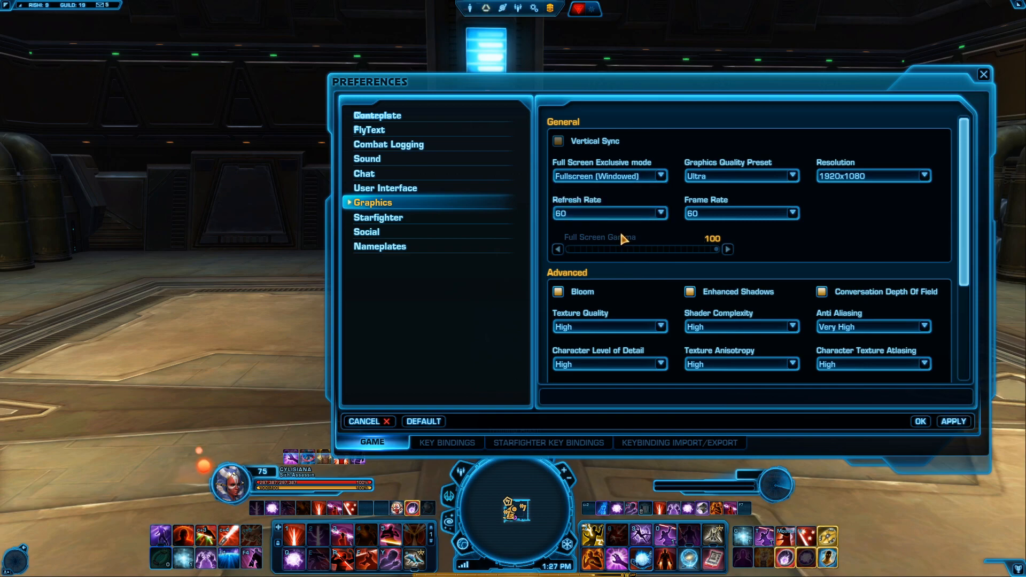
{"action": "mouse_move", "coordinate": [625, 190]}
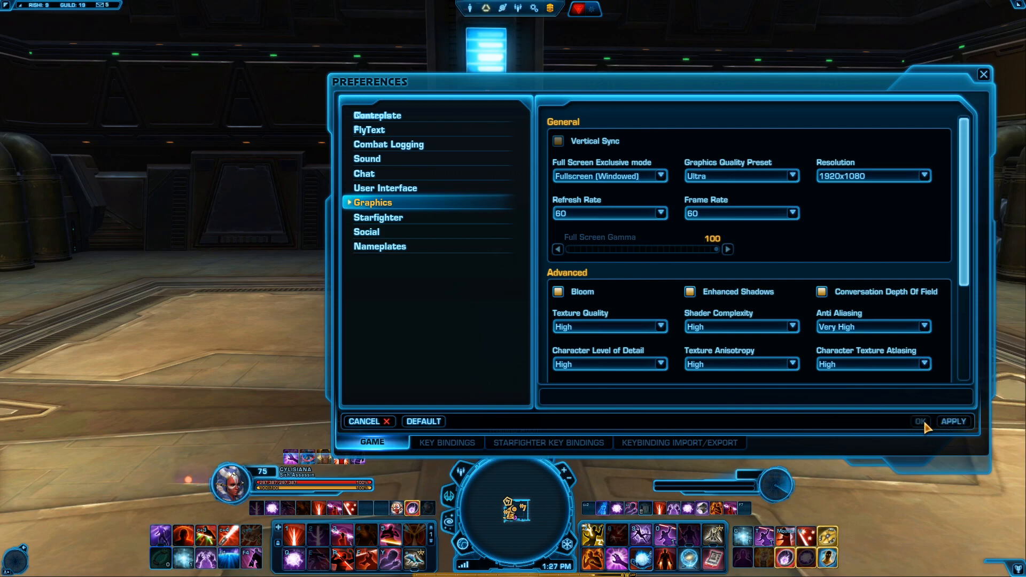
{"action": "left_click", "coordinate": [919, 421]}
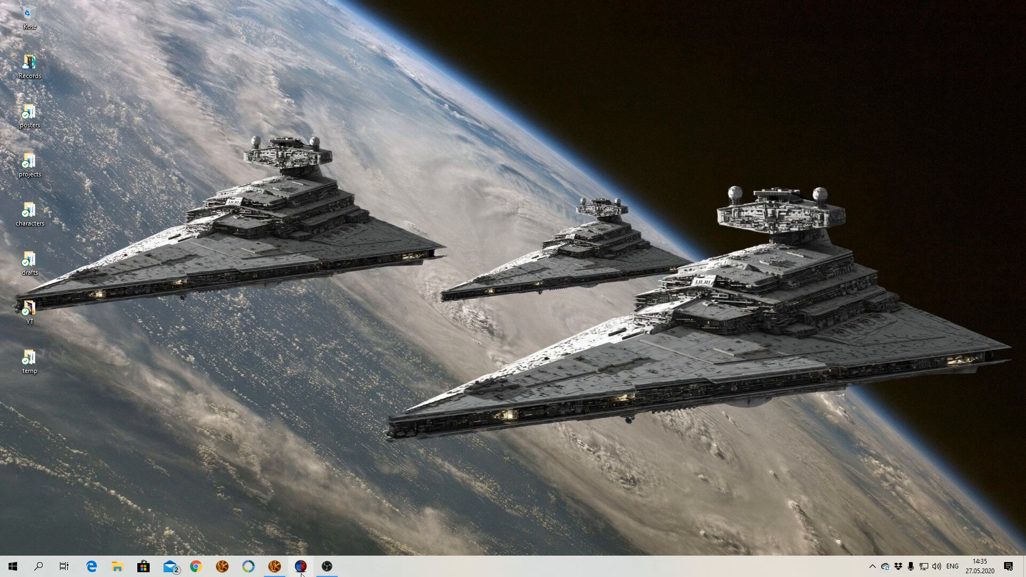
Launch StarParse from the taskbar over the running game.
{"action": "left_click", "coordinate": [300, 566]}
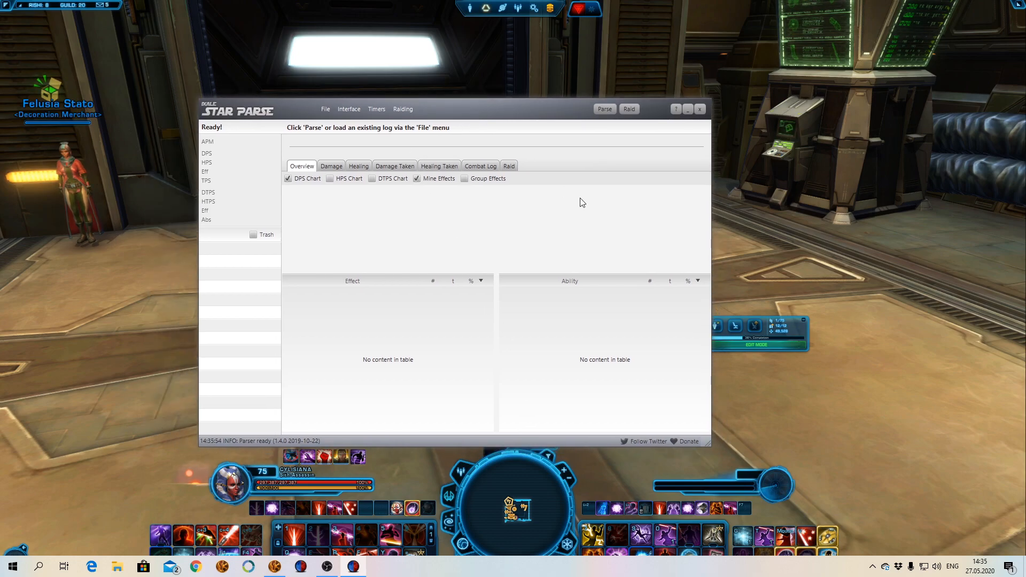
Start parsing the current combat log so the personal stats overlay appears.
{"action": "left_click", "coordinate": [603, 109]}
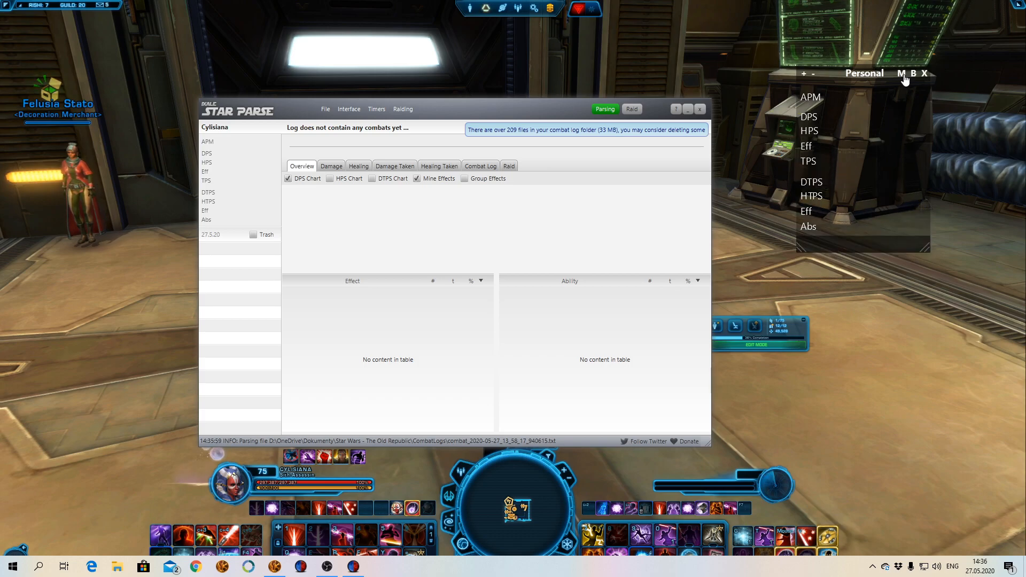
{"action": "mouse_move", "coordinate": [875, 140]}
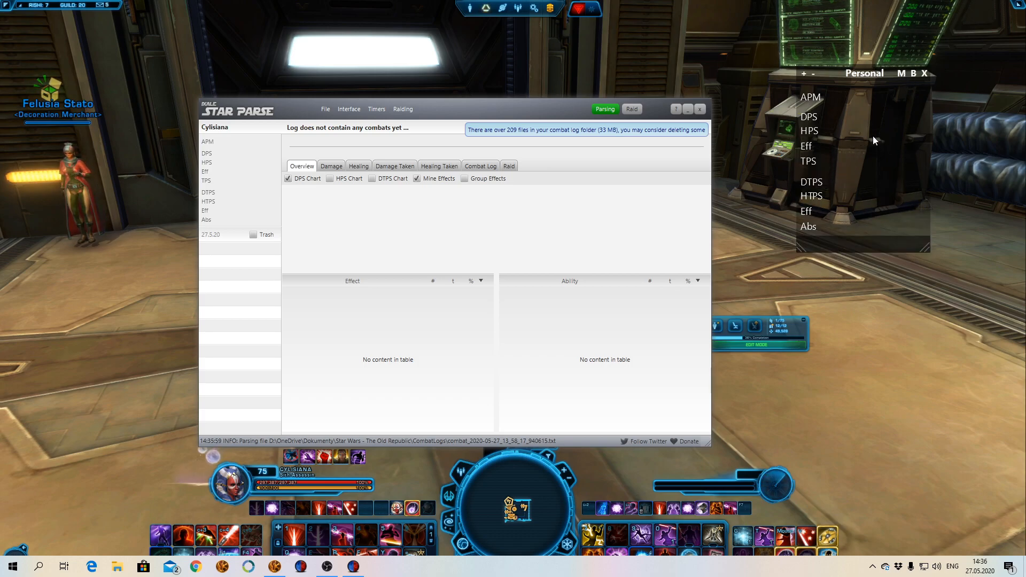
{"action": "mouse_move", "coordinate": [852, 151]}
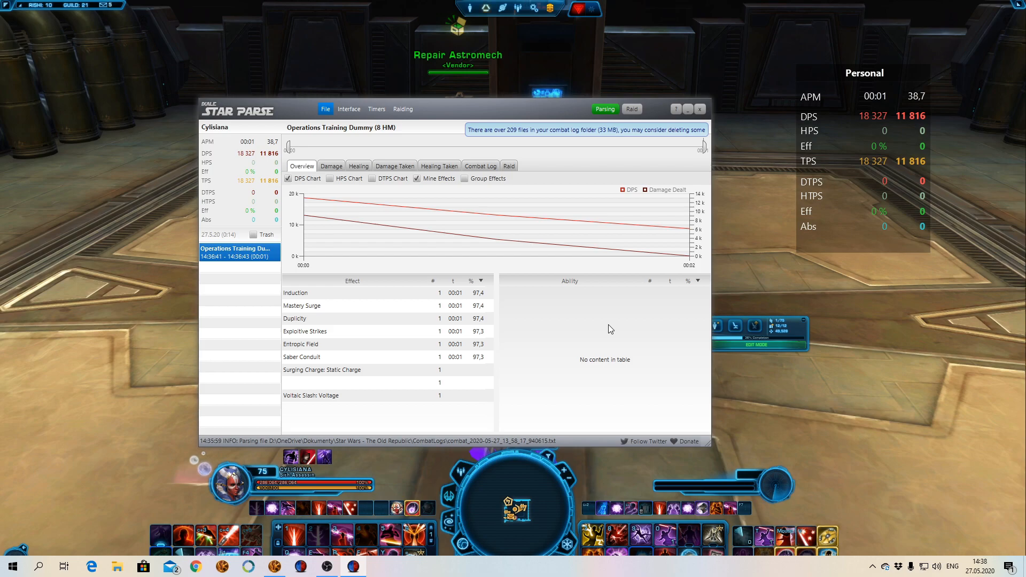
{"action": "mouse_move", "coordinate": [606, 328]}
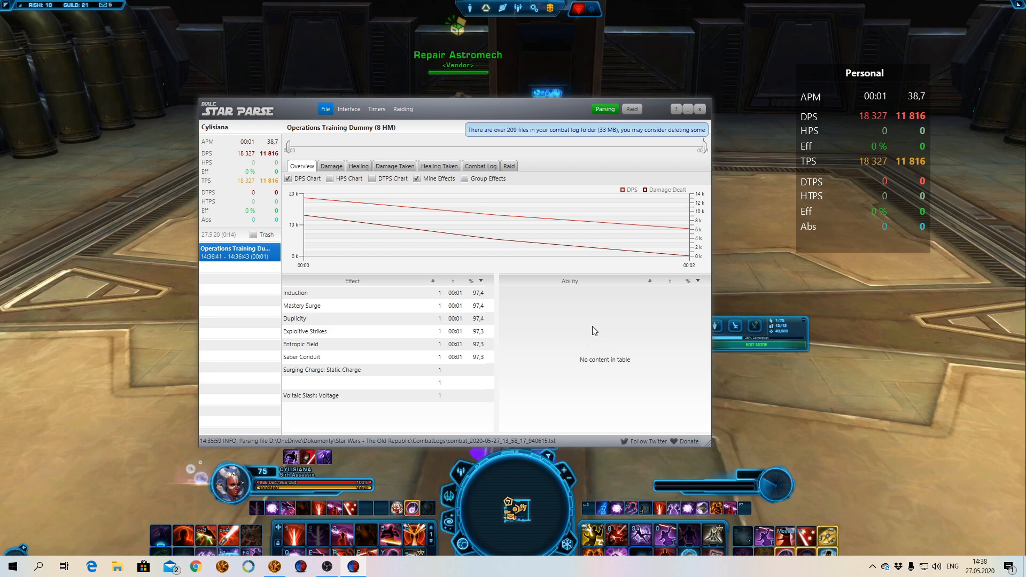
{"action": "mouse_move", "coordinate": [558, 299]}
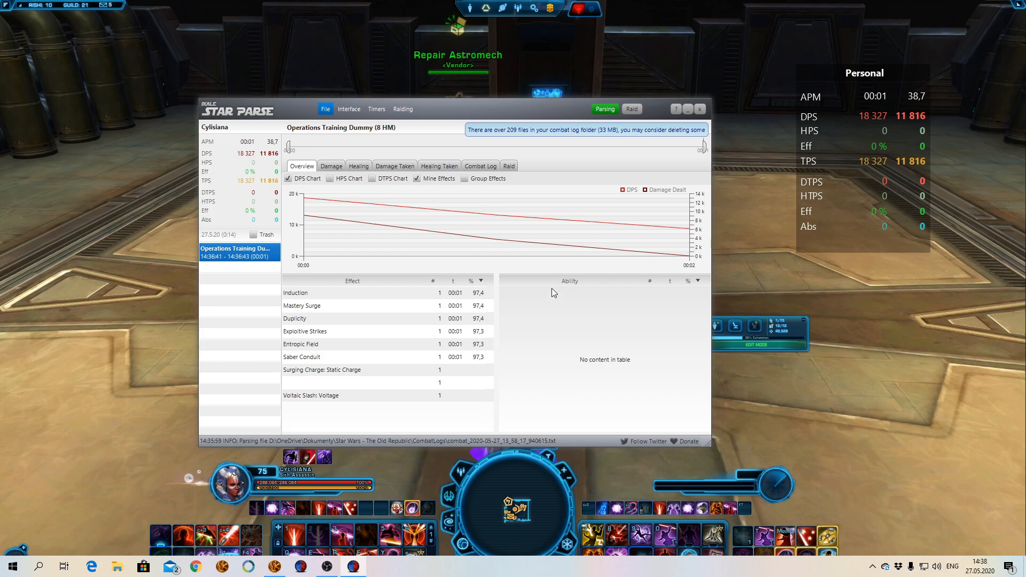
{"action": "mouse_move", "coordinate": [402, 220]}
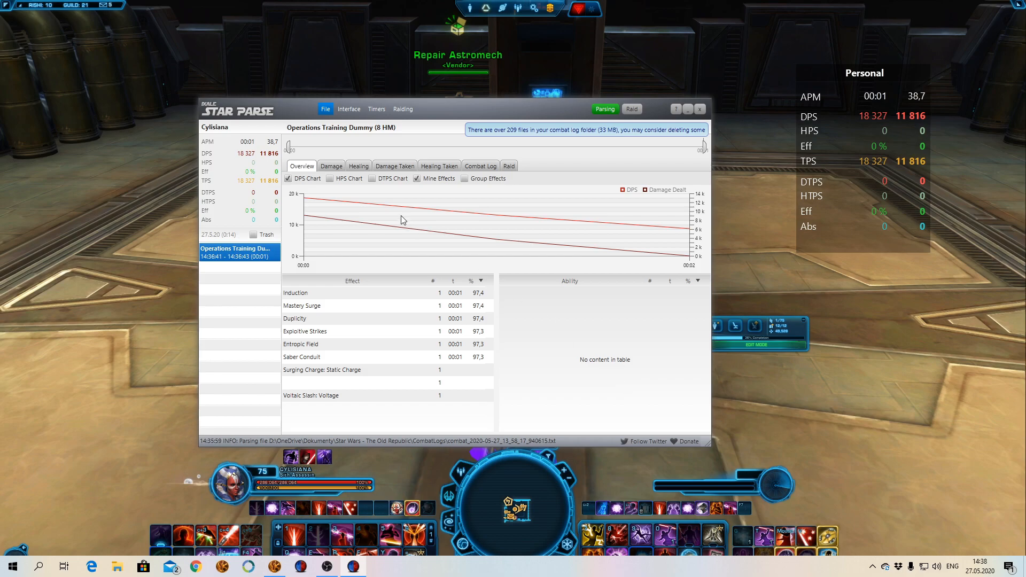
{"action": "left_click", "coordinate": [402, 109]}
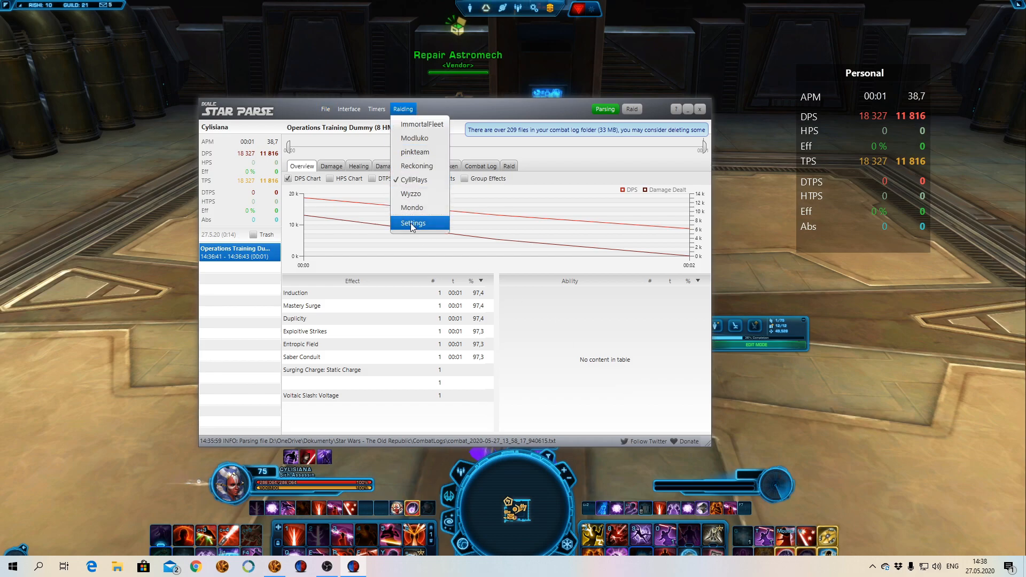
{"action": "left_click", "coordinate": [412, 223]}
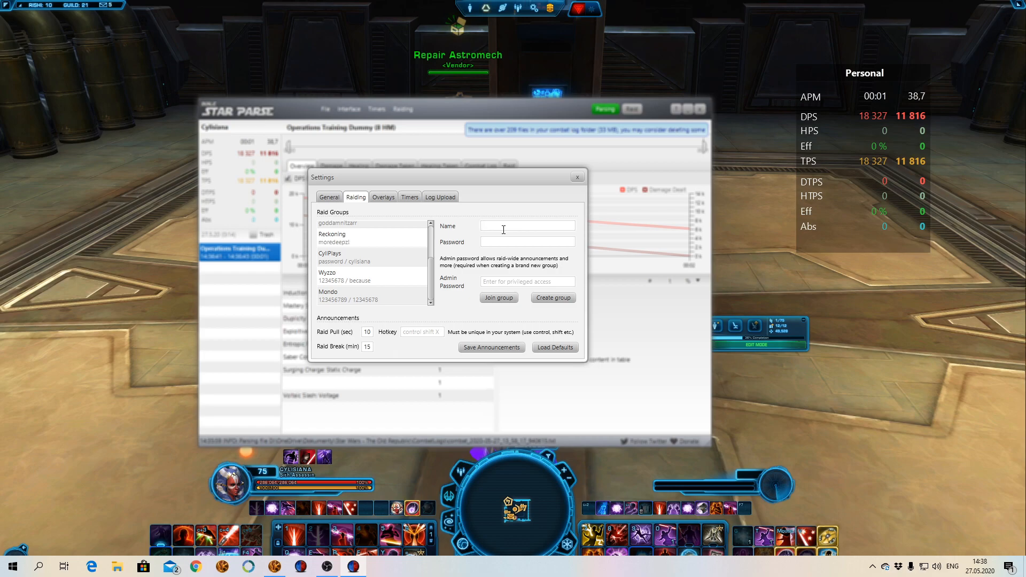
{"action": "type", "text": "Cyli"}
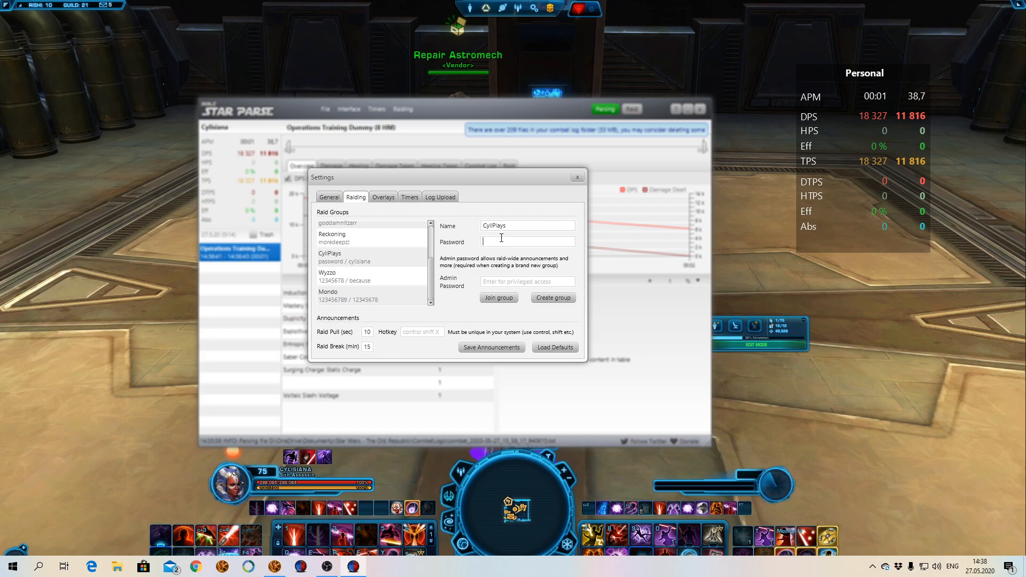
{"action": "type", "text": "password"}
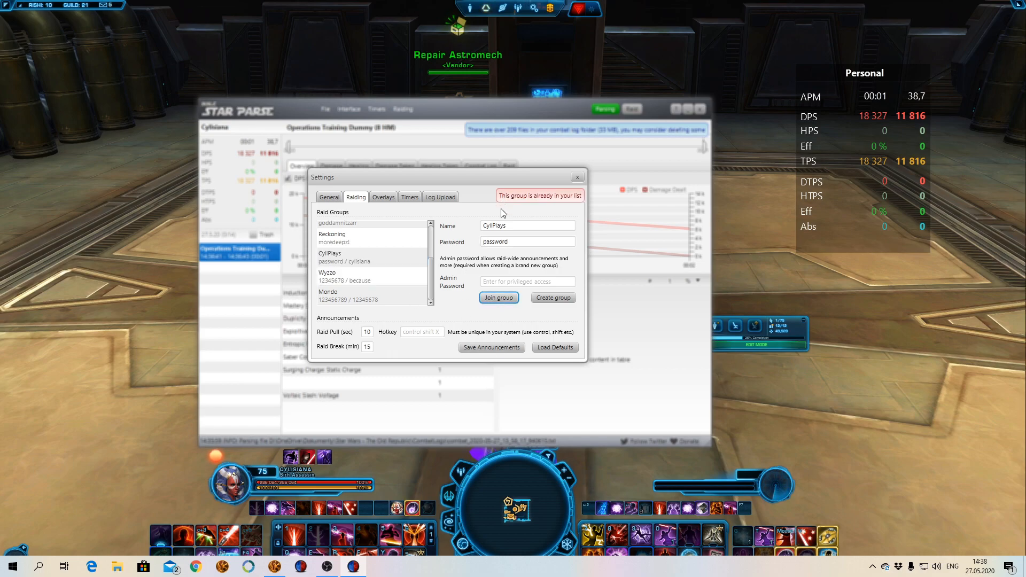
{"action": "mouse_move", "coordinate": [558, 211]}
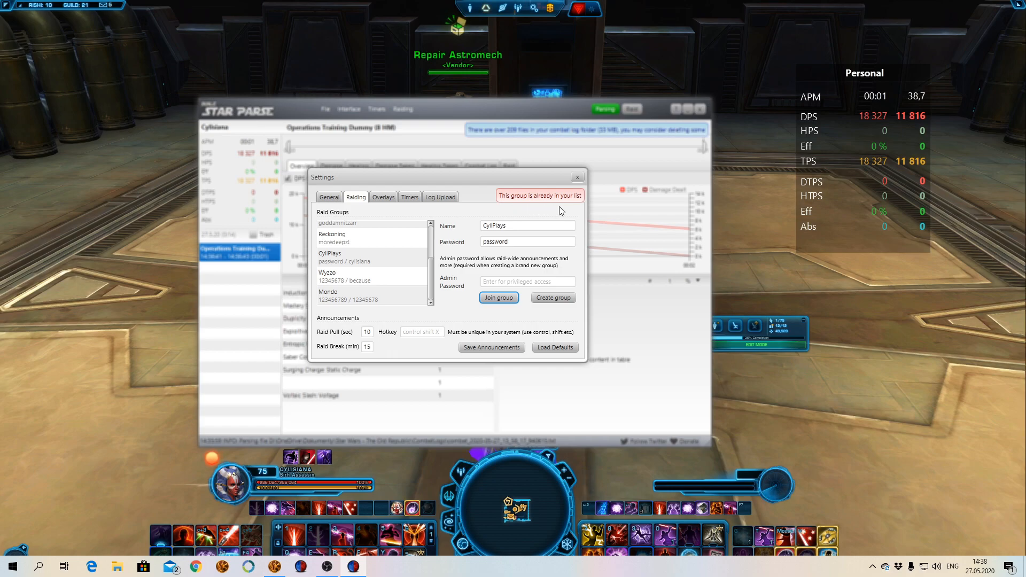
{"action": "mouse_move", "coordinate": [477, 287]}
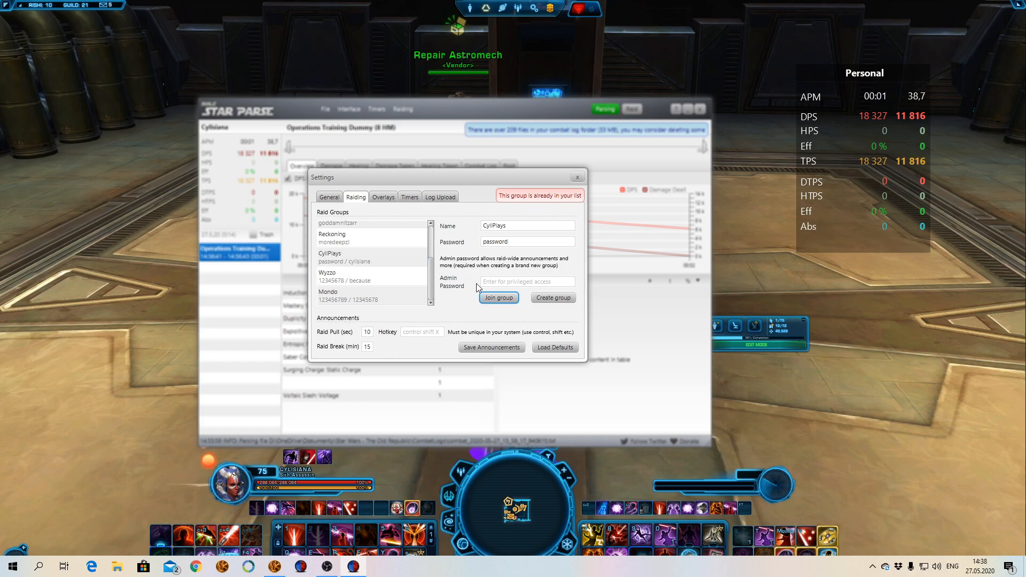
{"action": "mouse_move", "coordinate": [527, 254]}
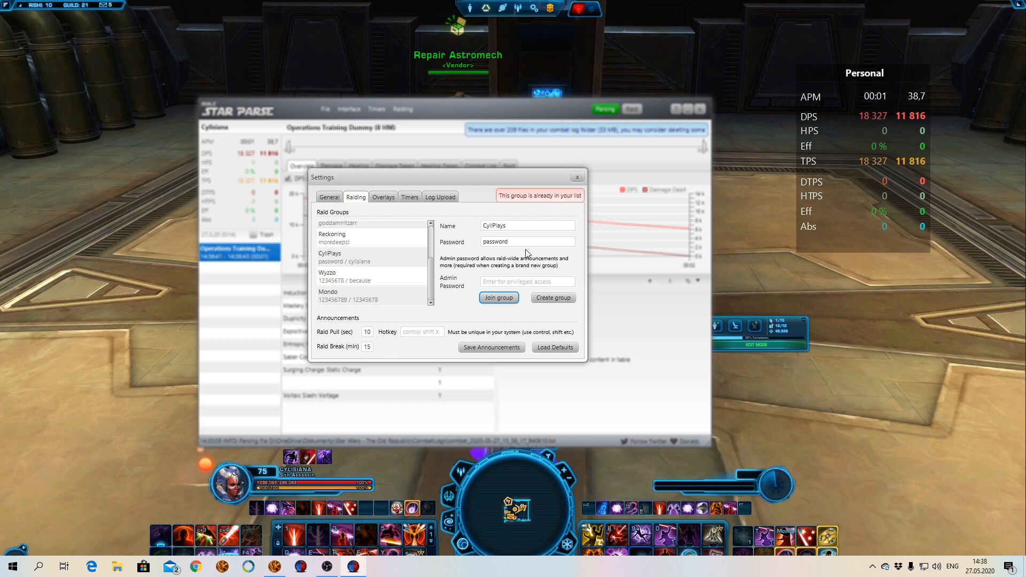
{"action": "left_click", "coordinate": [576, 176]}
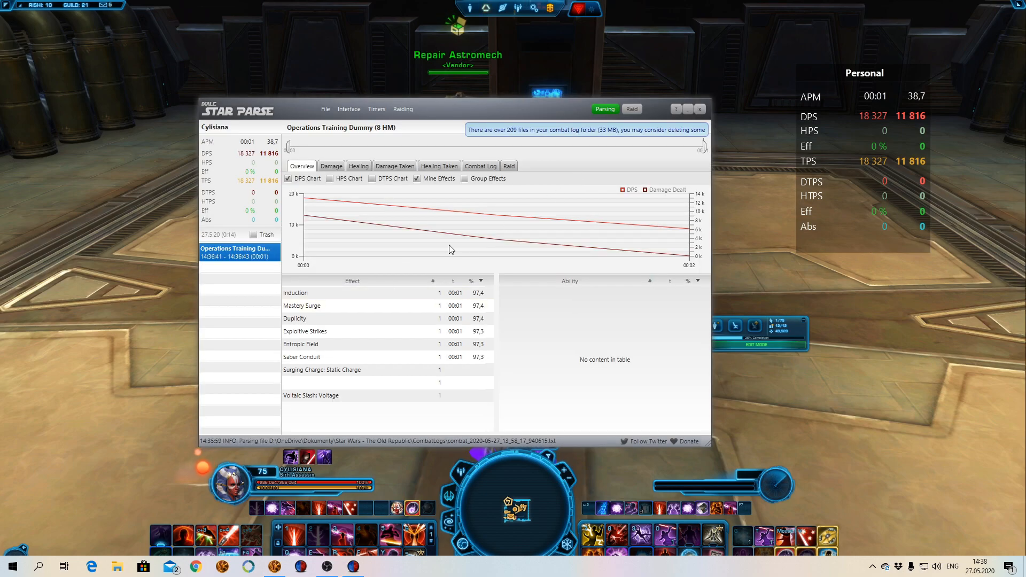
{"action": "mouse_move", "coordinate": [541, 222]}
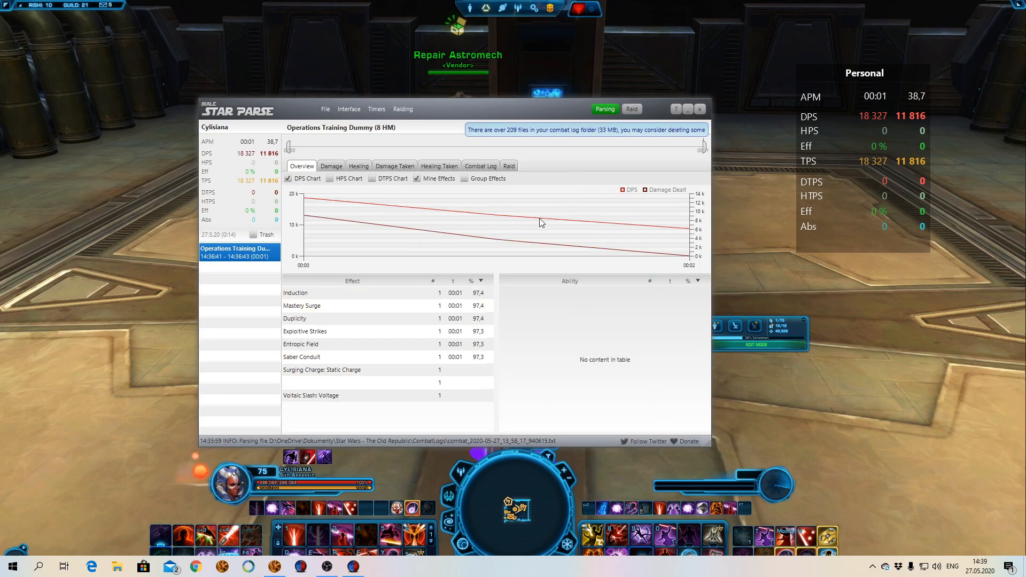
Connect to the CylIPlays raid group and show the raid members' stats view.
{"action": "left_click", "coordinate": [403, 109]}
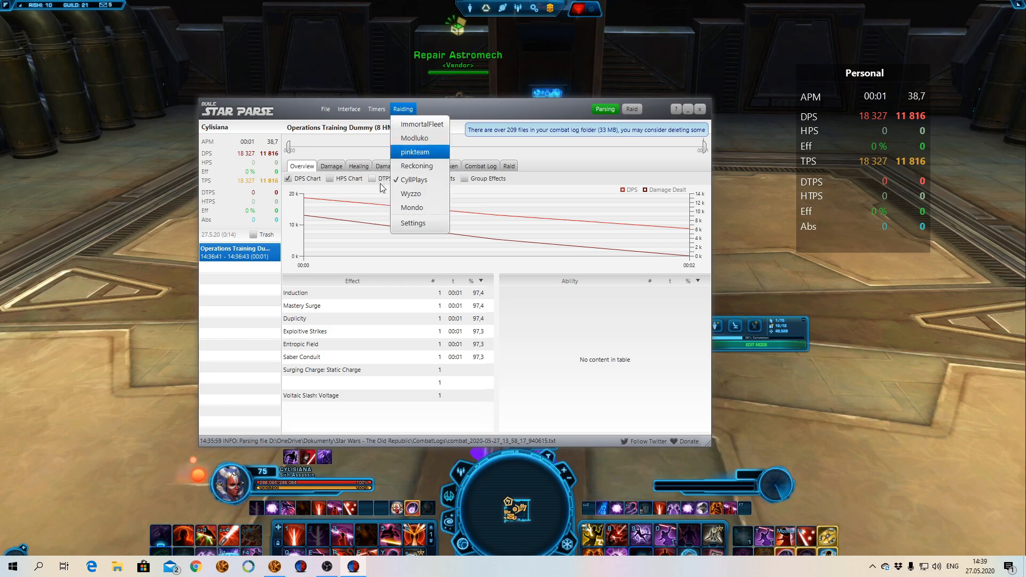
{"action": "mouse_move", "coordinate": [412, 179]}
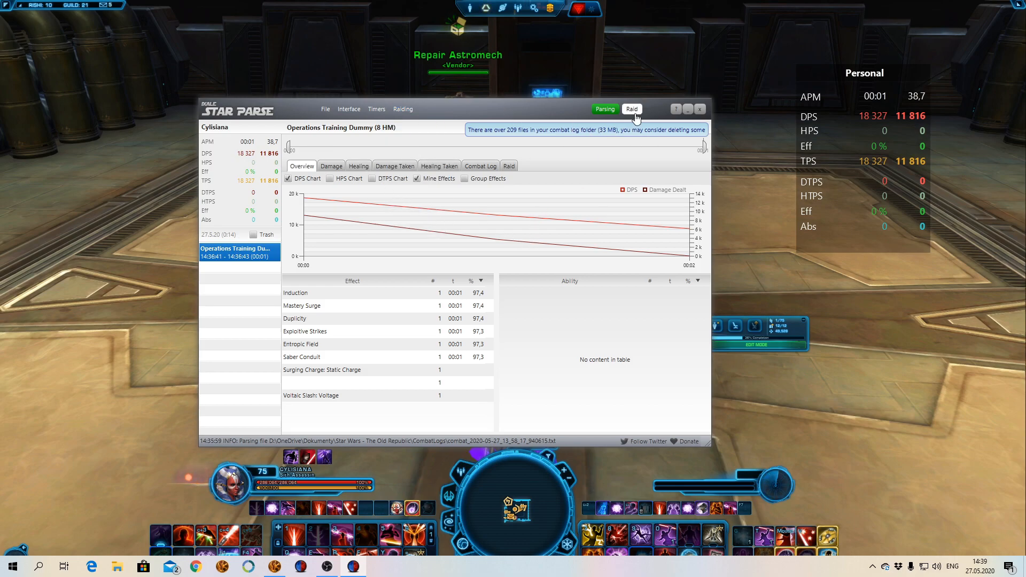
{"action": "left_click", "coordinate": [630, 109]}
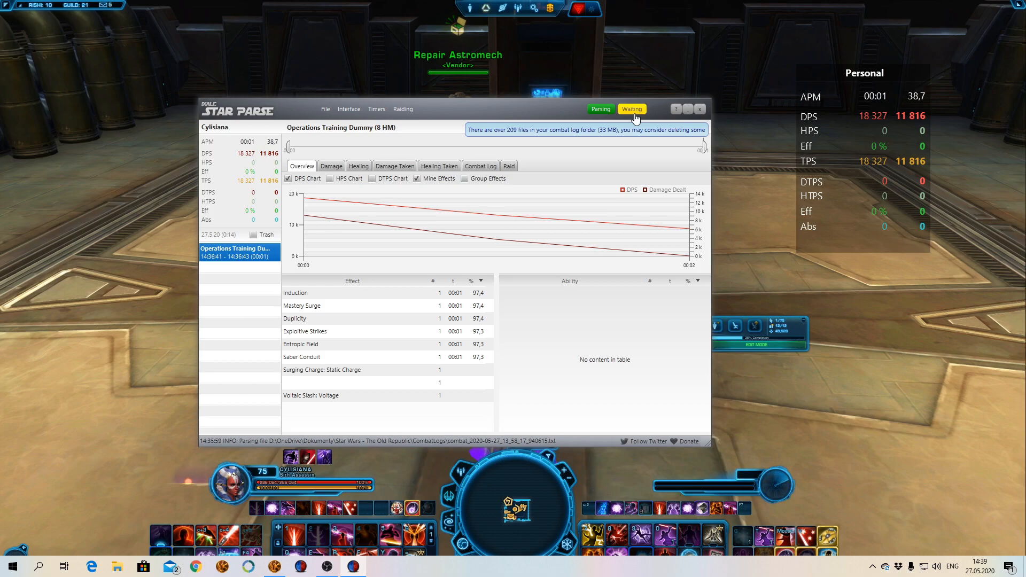
{"action": "left_click", "coordinate": [509, 166]}
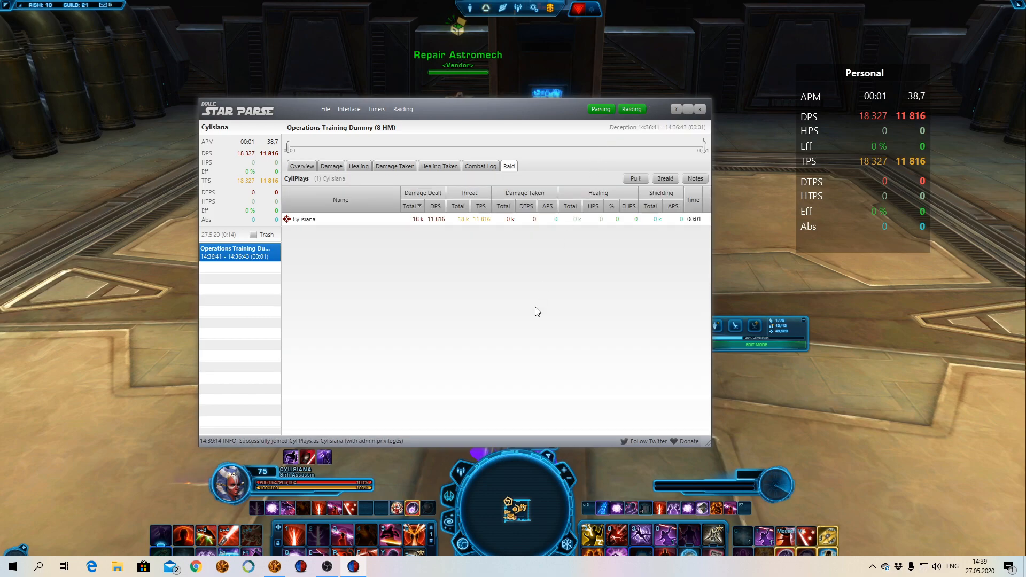
{"action": "mouse_move", "coordinate": [304, 181]}
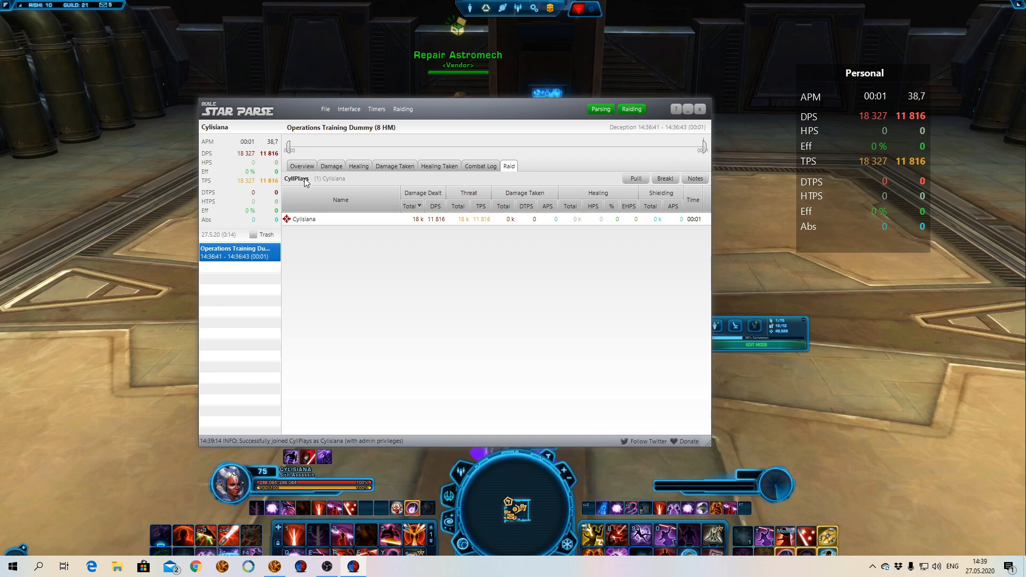
{"action": "mouse_move", "coordinate": [290, 182]}
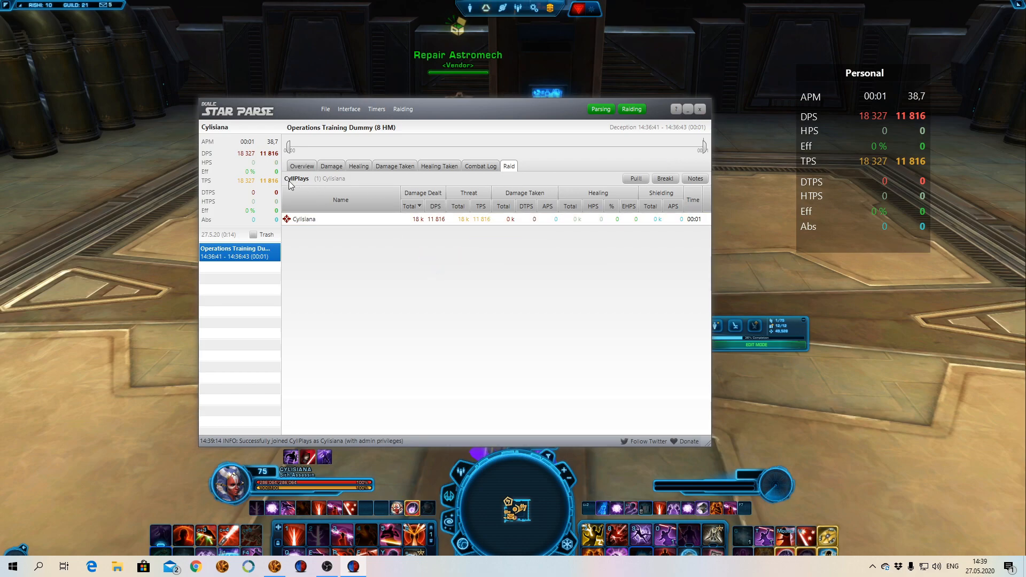
{"action": "mouse_move", "coordinate": [324, 182]}
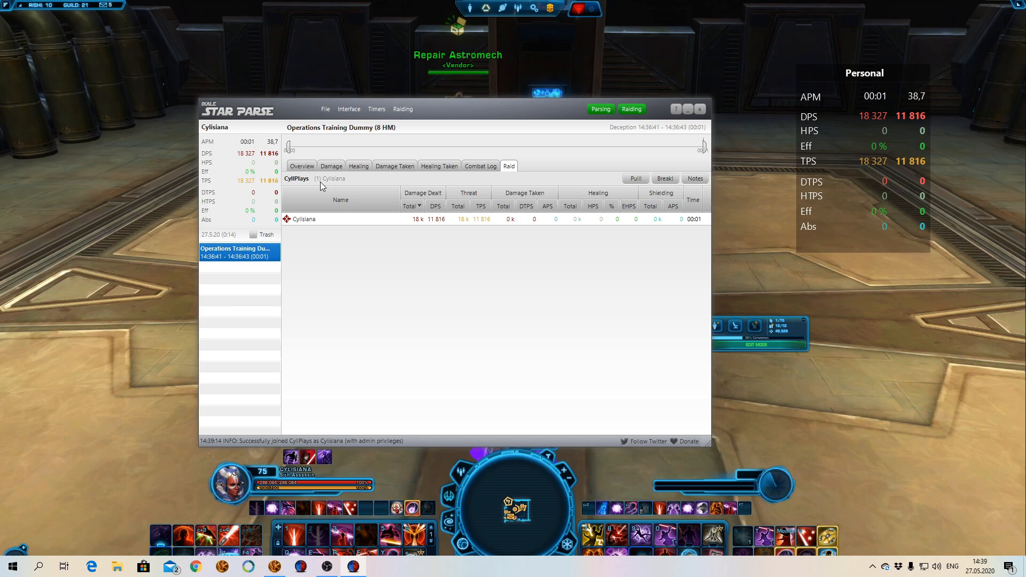
{"action": "mouse_move", "coordinate": [325, 185]}
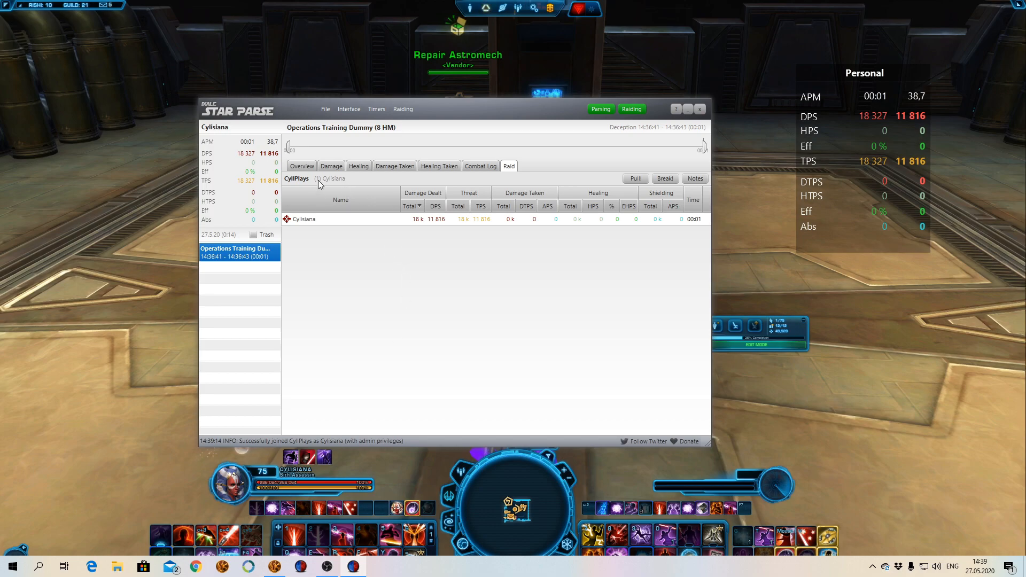
{"action": "mouse_move", "coordinate": [333, 192]}
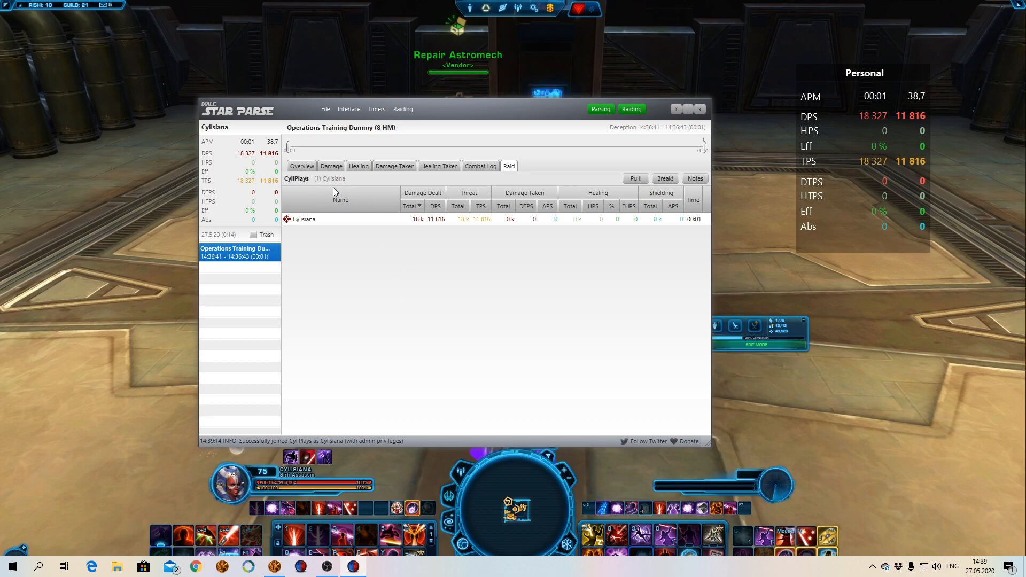
{"action": "mouse_move", "coordinate": [521, 186]}
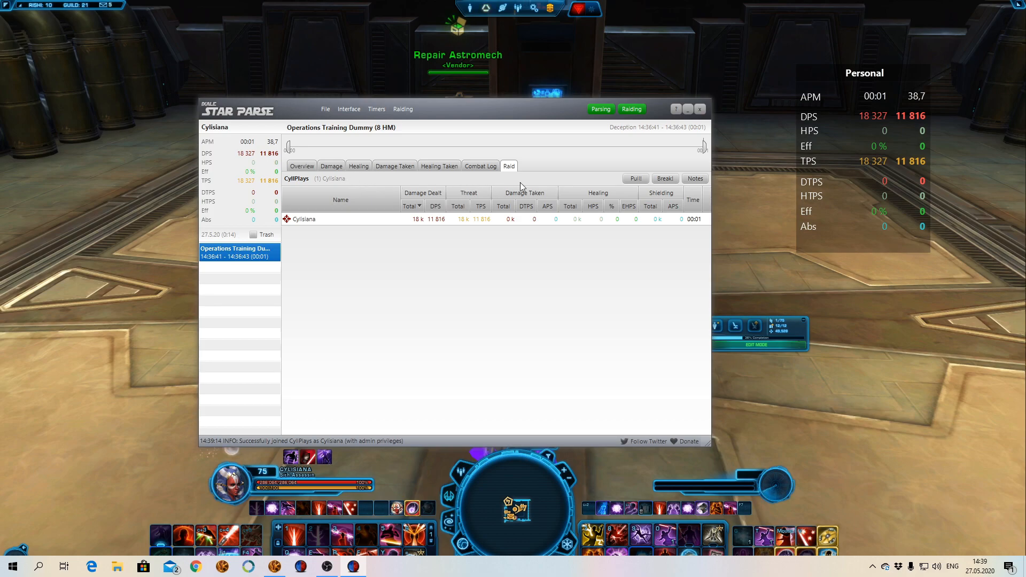
{"action": "mouse_move", "coordinate": [858, 90]}
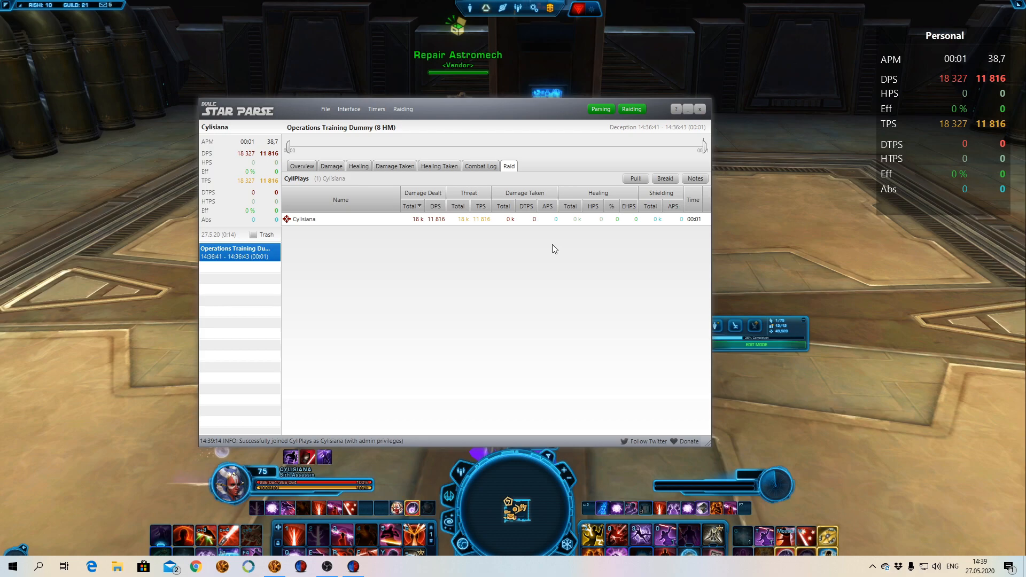
{"action": "mouse_move", "coordinate": [345, 115]}
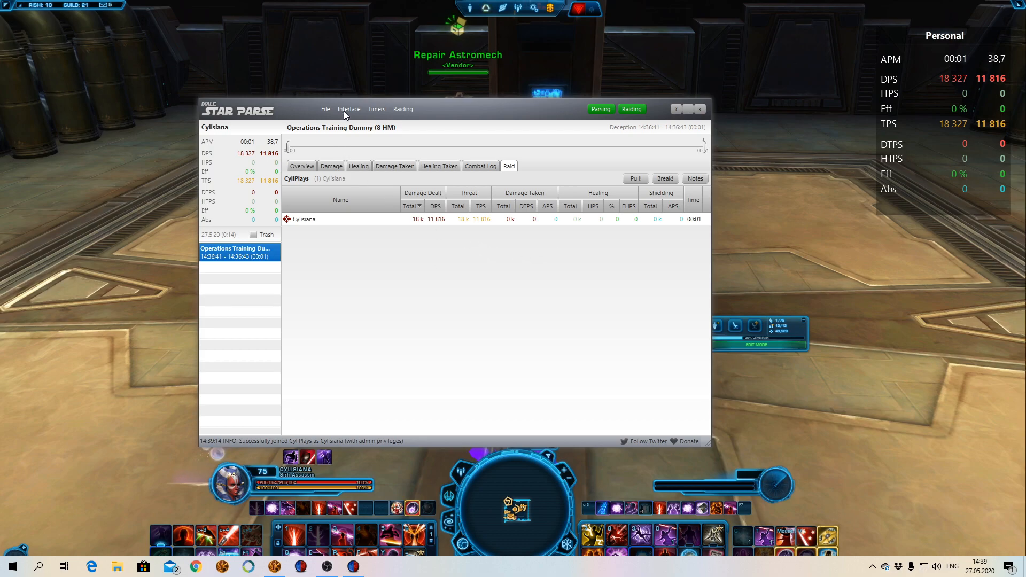
Add the Raid Damage overlay and a second raid overlay from the Interface menu.
{"action": "left_click", "coordinate": [348, 109]}
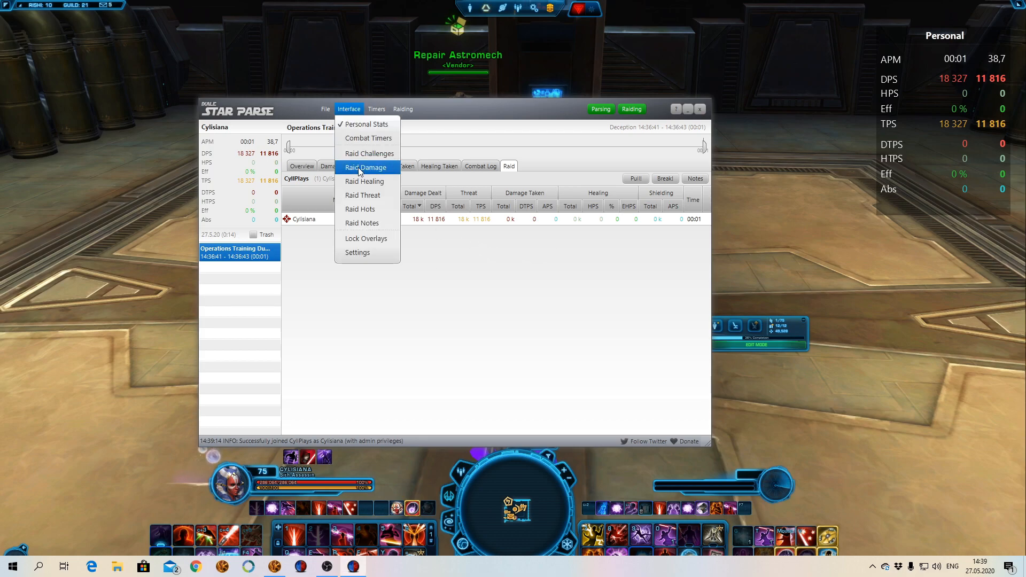
{"action": "left_click", "coordinate": [366, 168]}
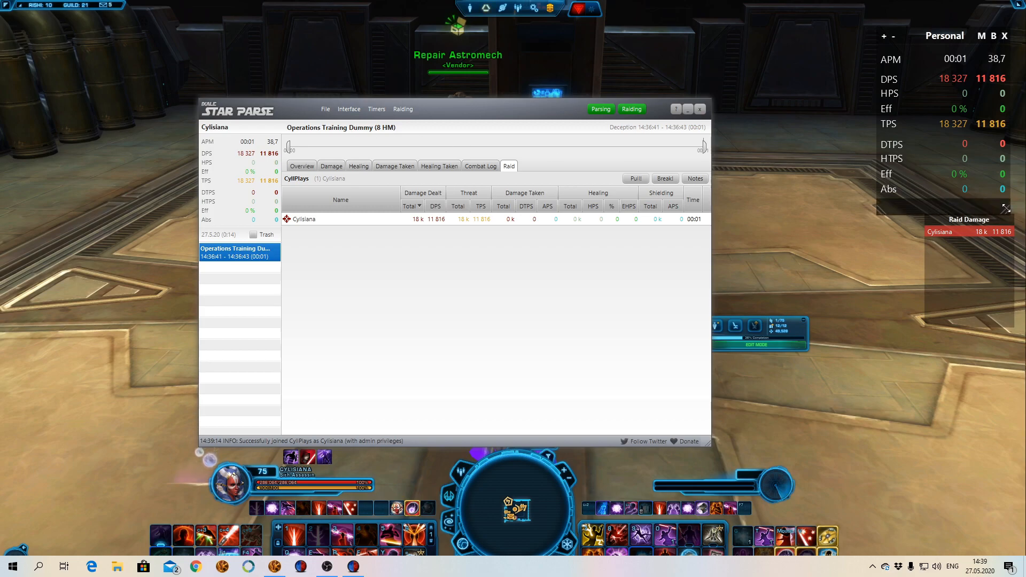
{"action": "left_click", "coordinate": [349, 109]}
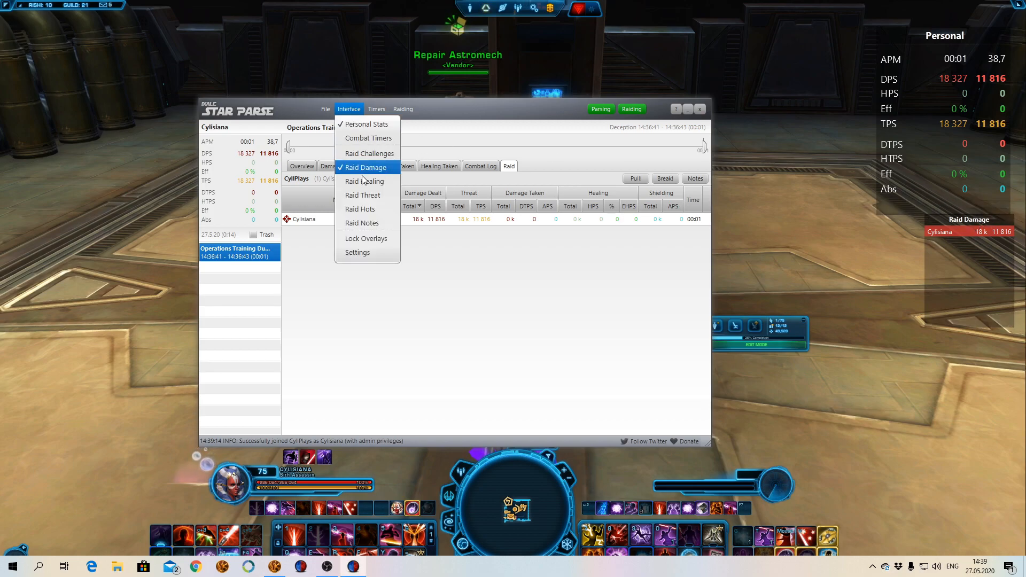
{"action": "left_click", "coordinate": [365, 182]}
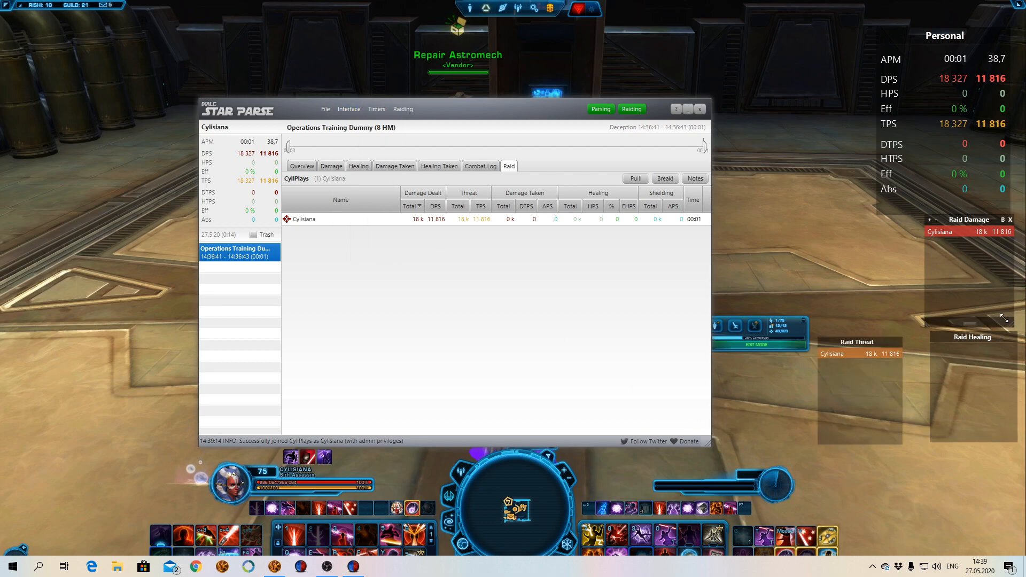
{"action": "mouse_move", "coordinate": [860, 244]}
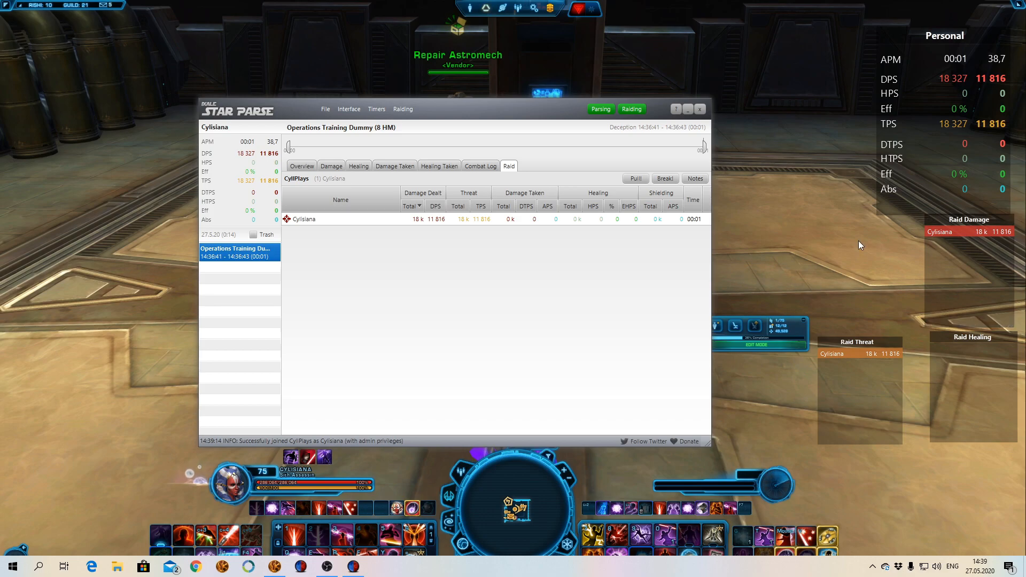